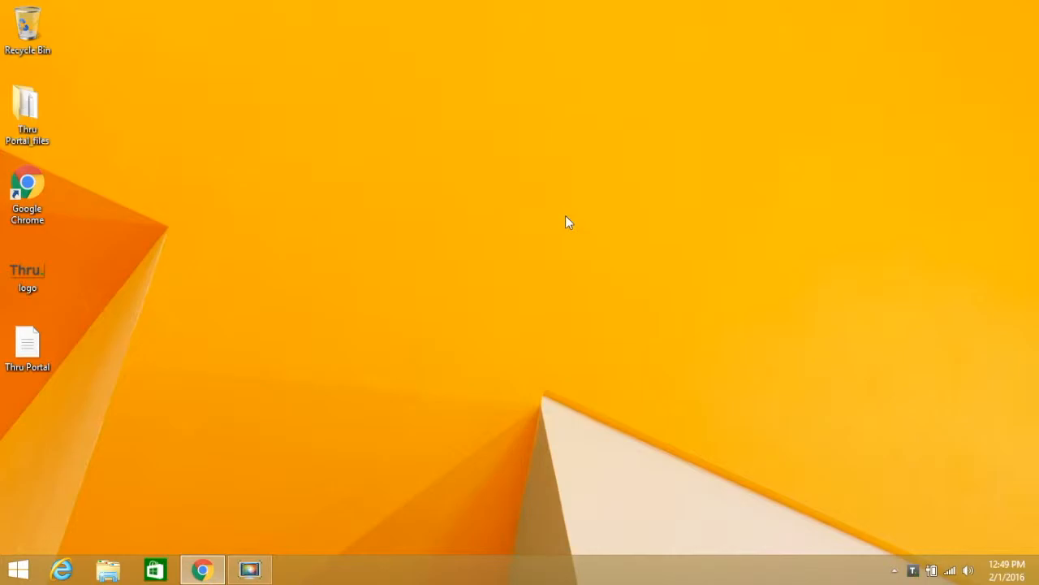
pyautogui.moveTo(902, 543)
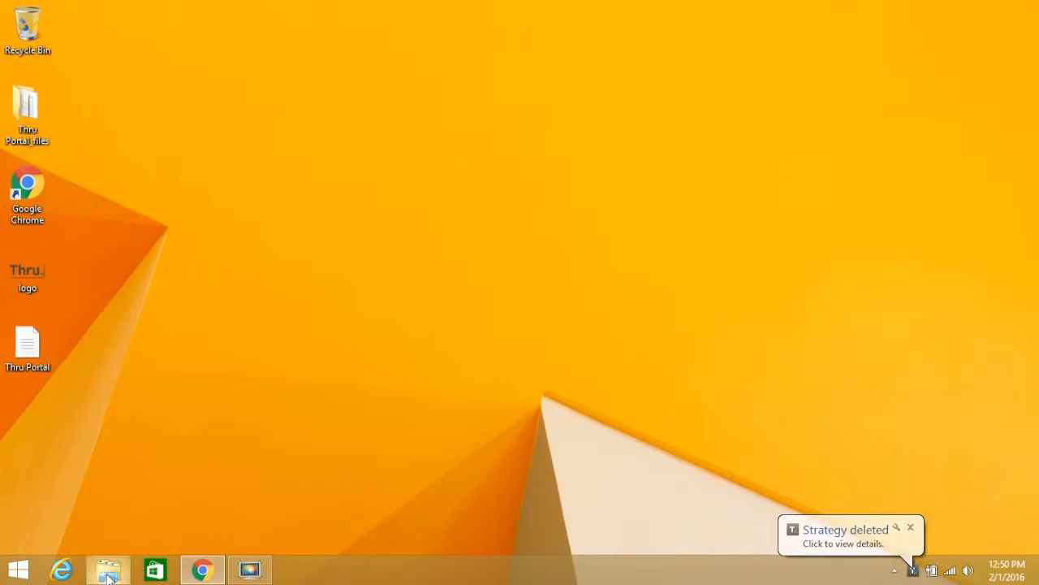
# Browse into the Thru synced folder and its COMPANY FOLDERS subfolder.
pyautogui.click(107, 569)
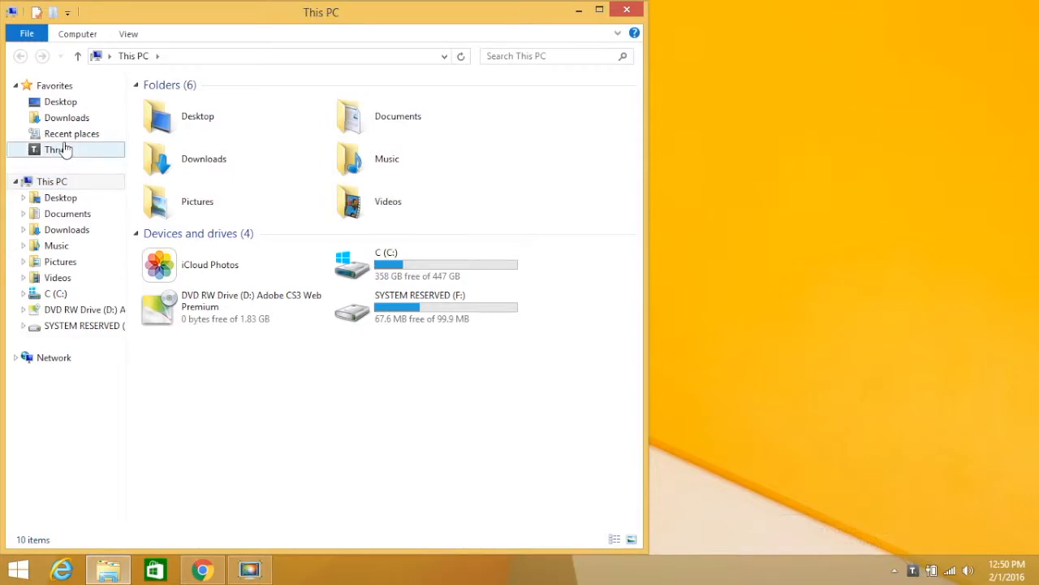
pyautogui.click(55, 150)
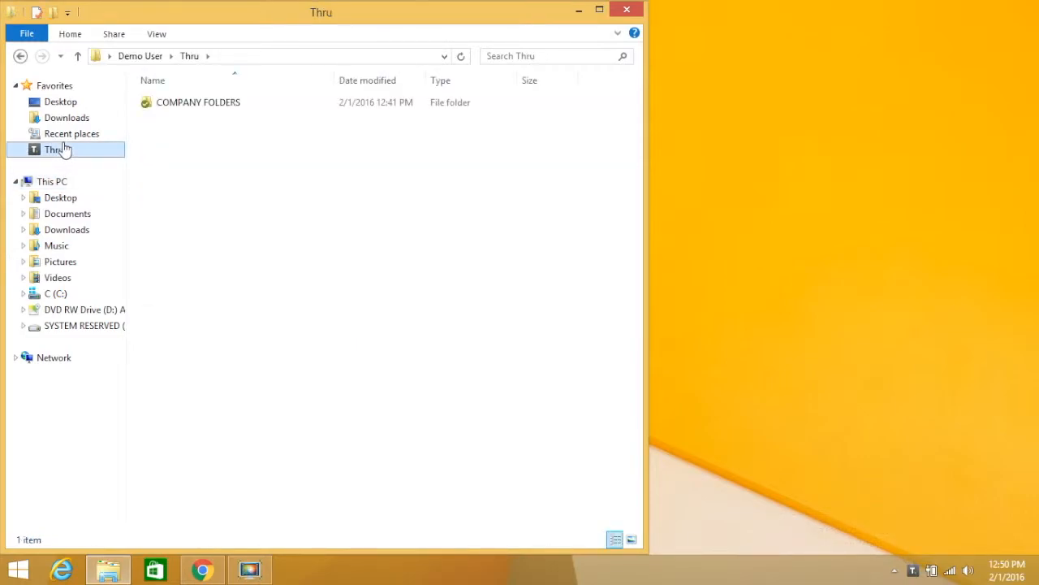
pyautogui.click(198, 101)
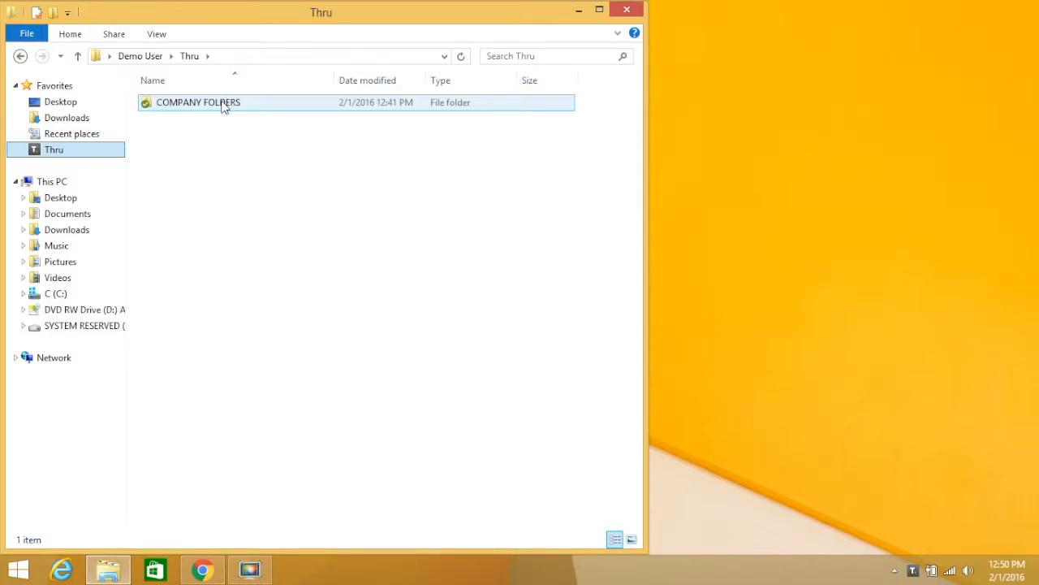
pyautogui.doubleClick(198, 100)
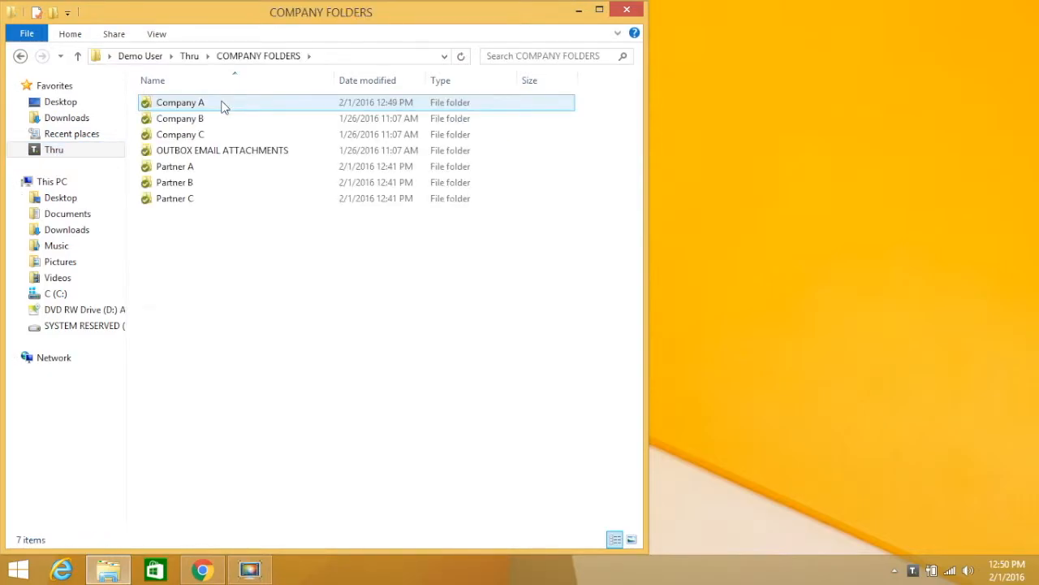
# Look inside Company A, then return to COMPANY FOLDERS listing the company and partner folders.
pyautogui.doubleClick(179, 101)
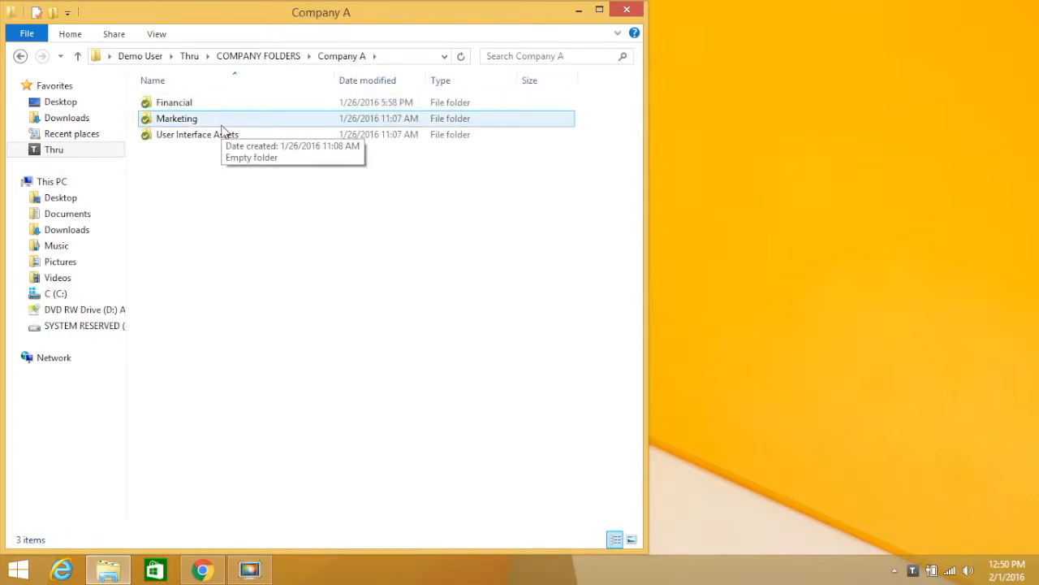
pyautogui.click(174, 101)
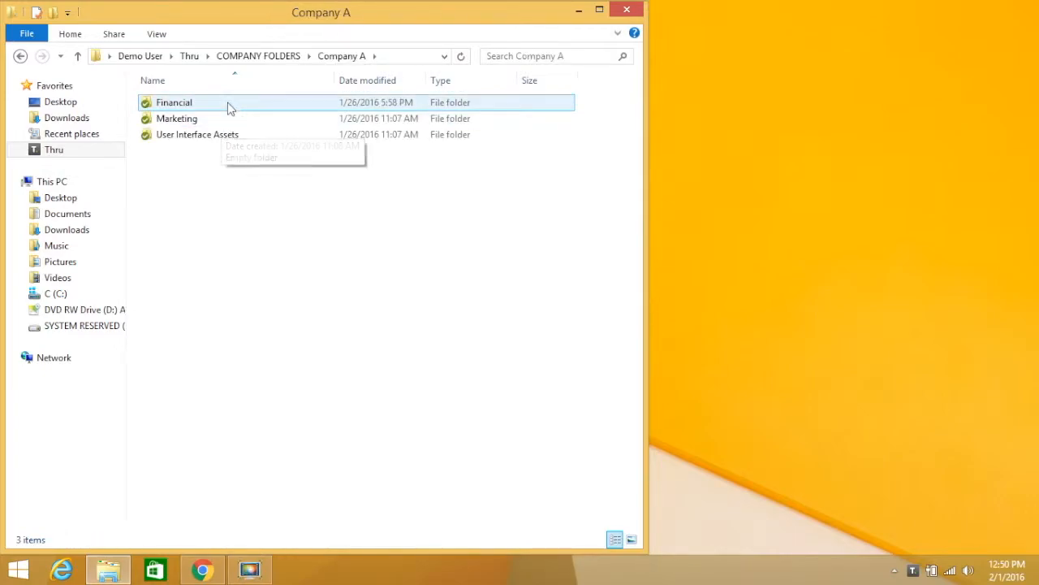
pyautogui.click(258, 55)
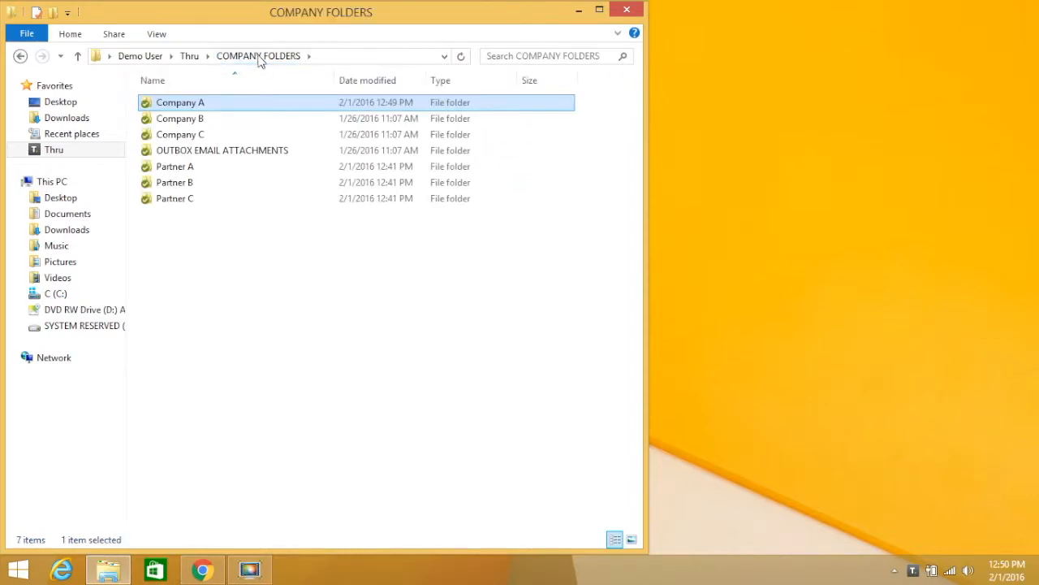
pyautogui.moveTo(256, 78)
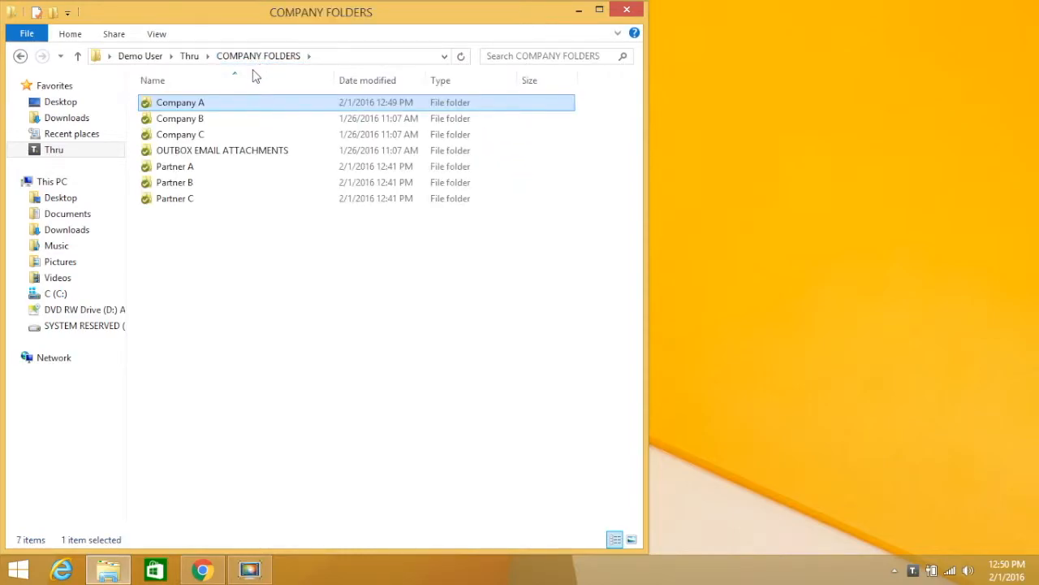
pyautogui.moveTo(207, 114)
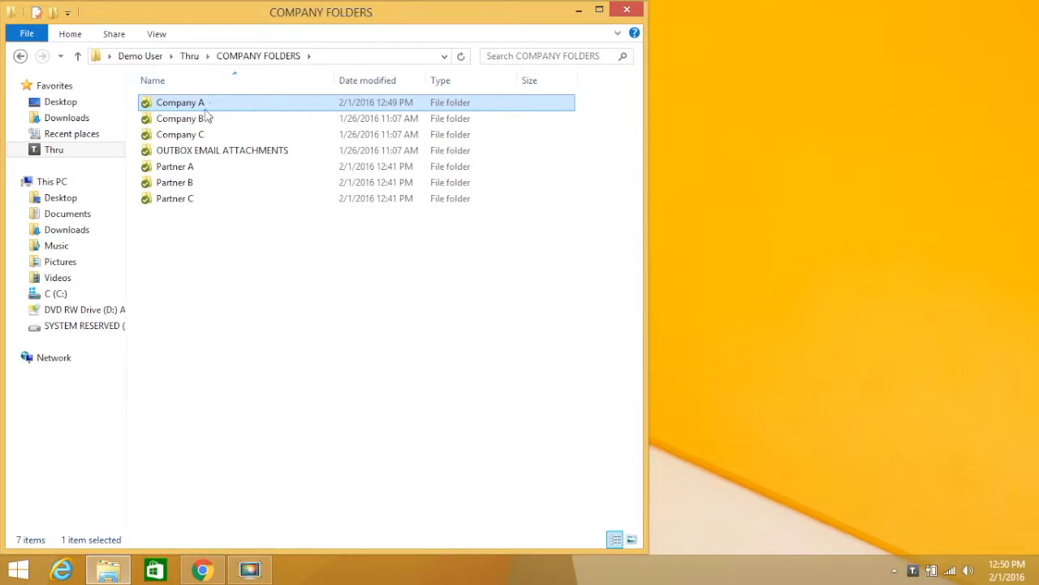
pyautogui.moveTo(736, 507)
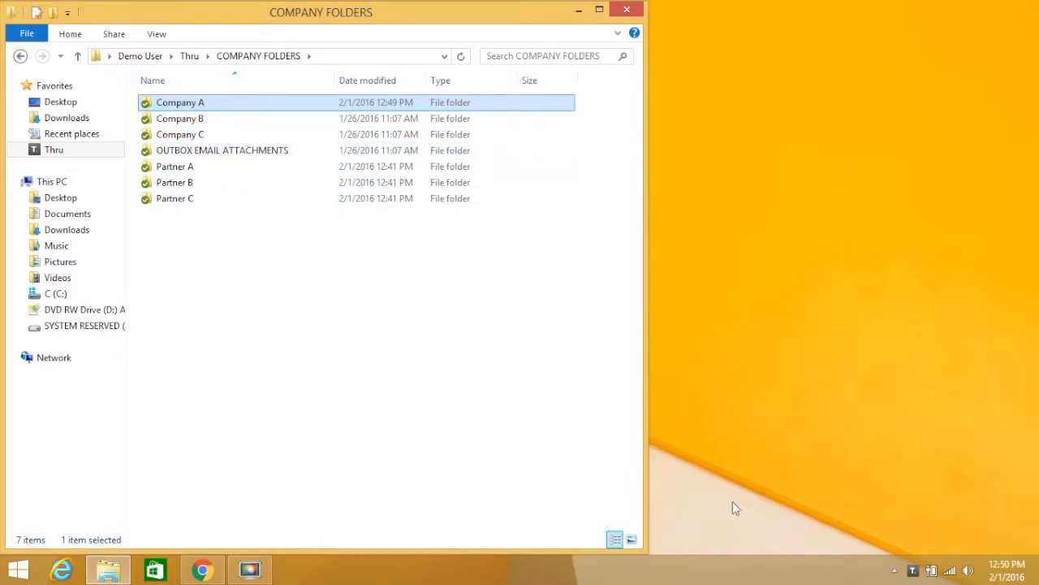
pyautogui.moveTo(912, 568)
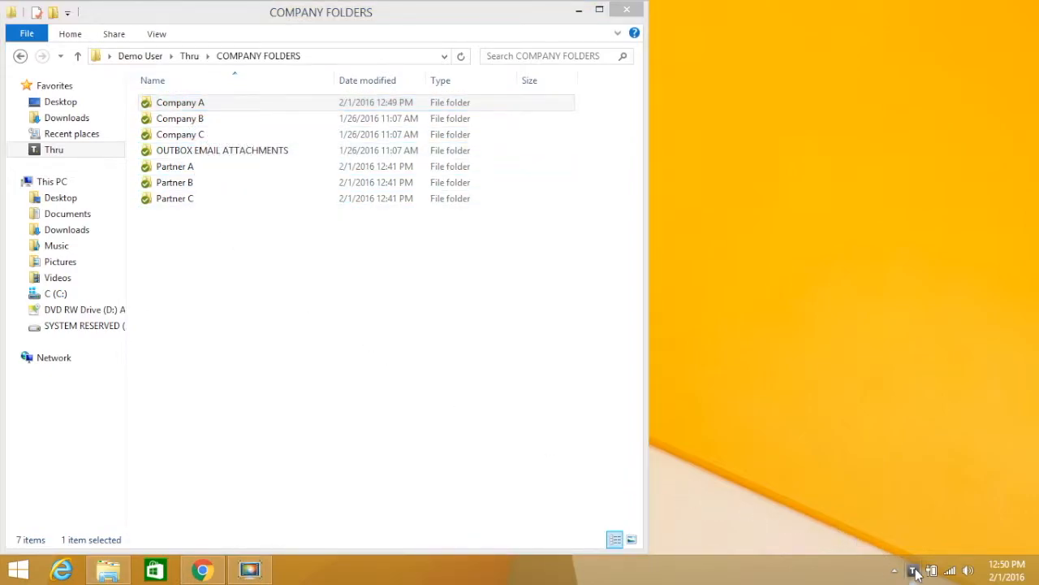
# From the Thru tray panel, browse the Thru folder into COMPANY FOLDERS > Company A.
pyautogui.click(912, 570)
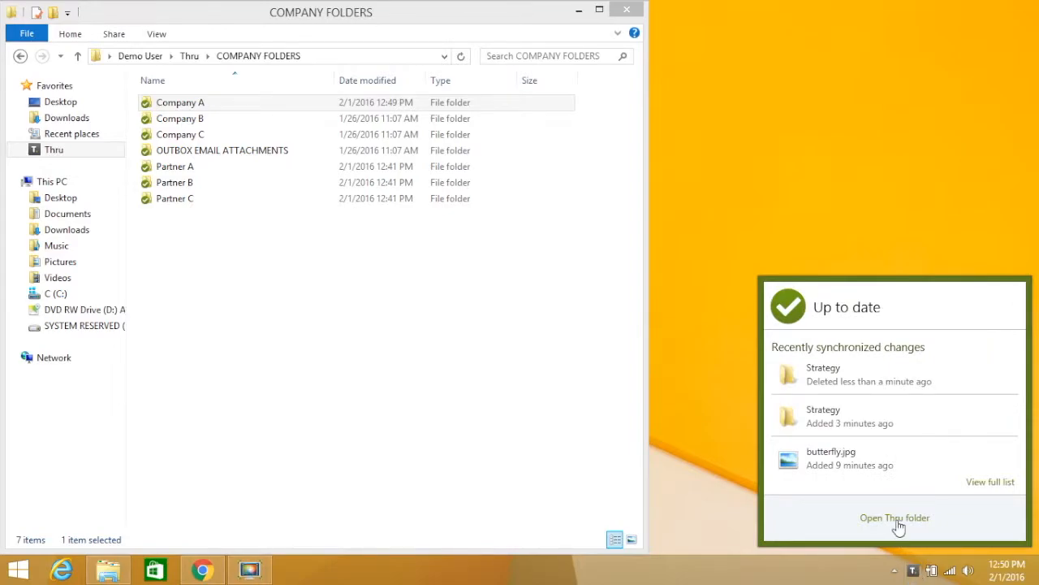
pyautogui.click(895, 516)
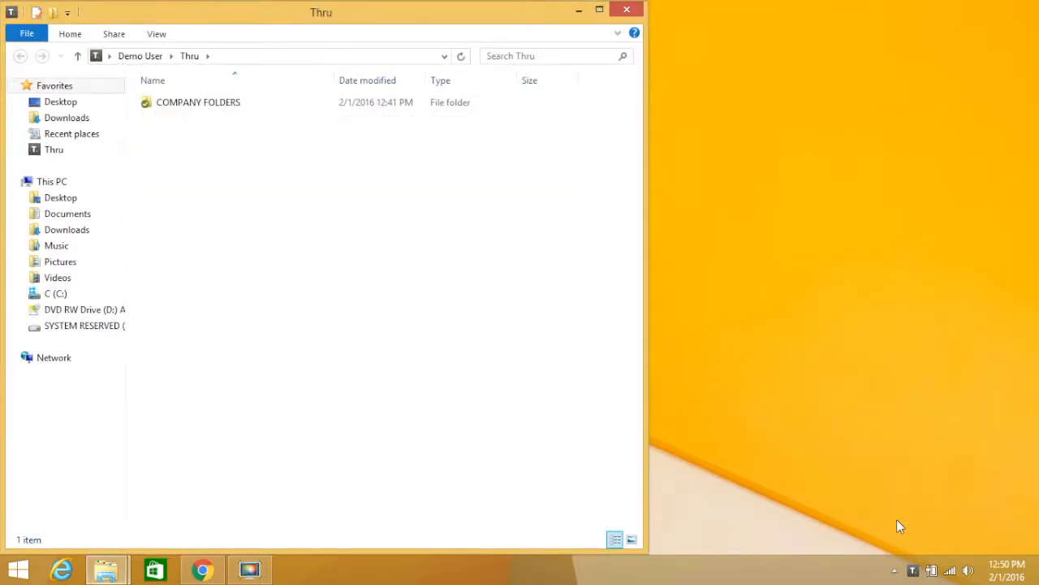
pyautogui.doubleClick(198, 101)
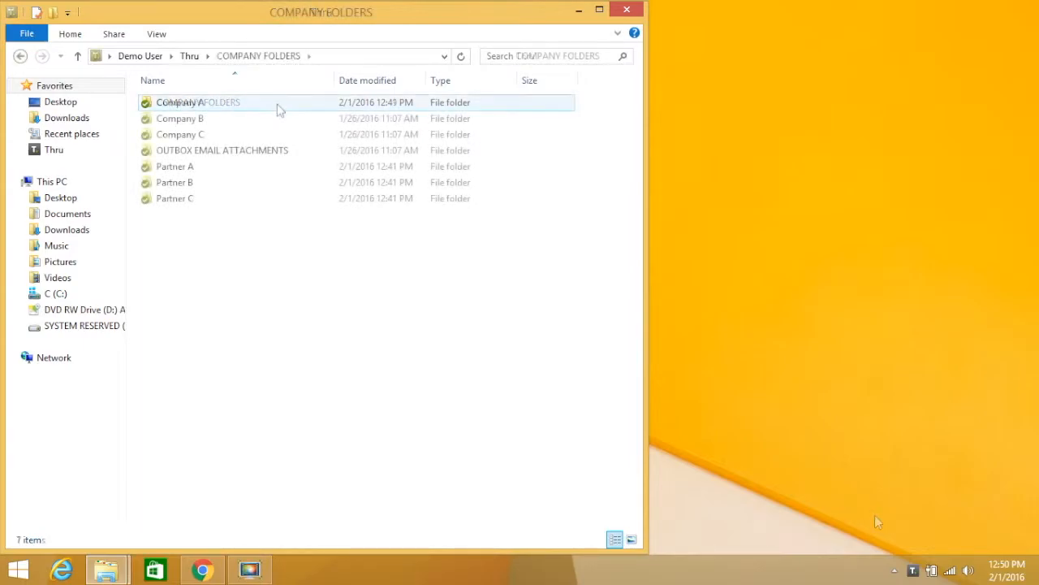
pyautogui.doubleClick(194, 100)
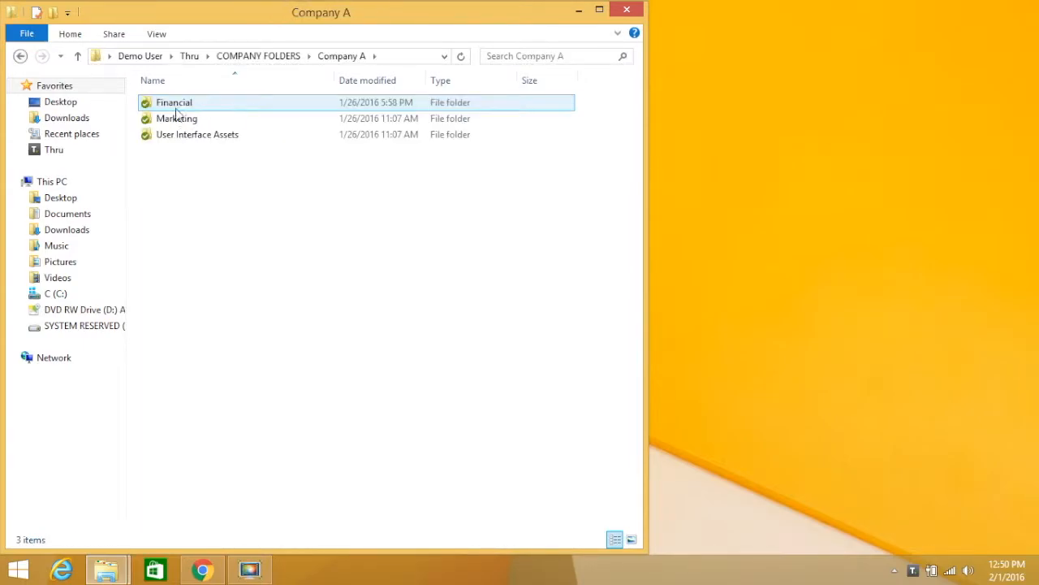